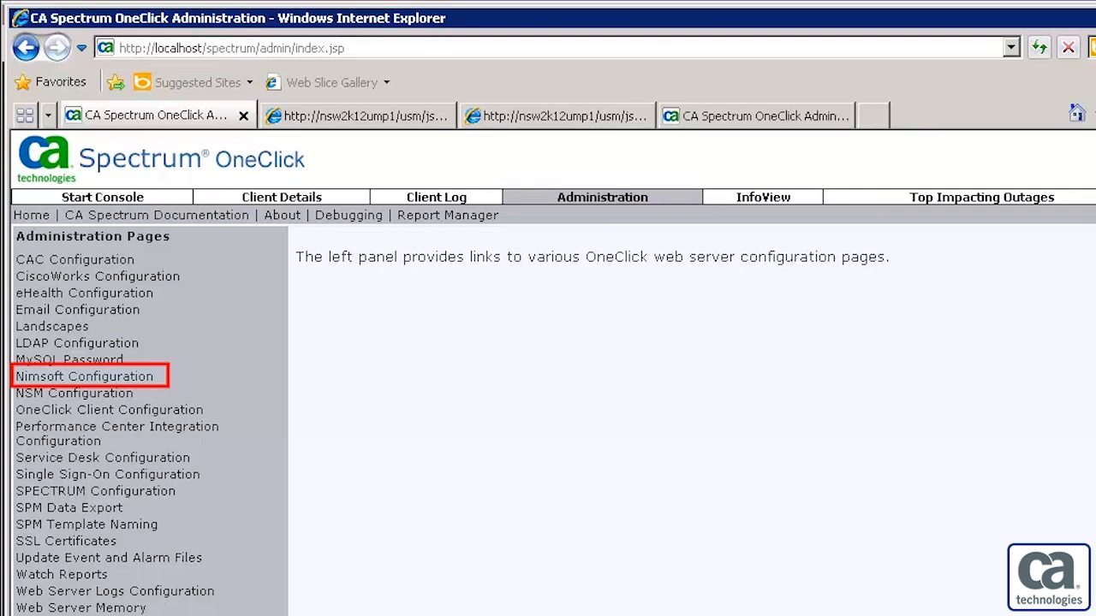
mouse_move(202, 413)
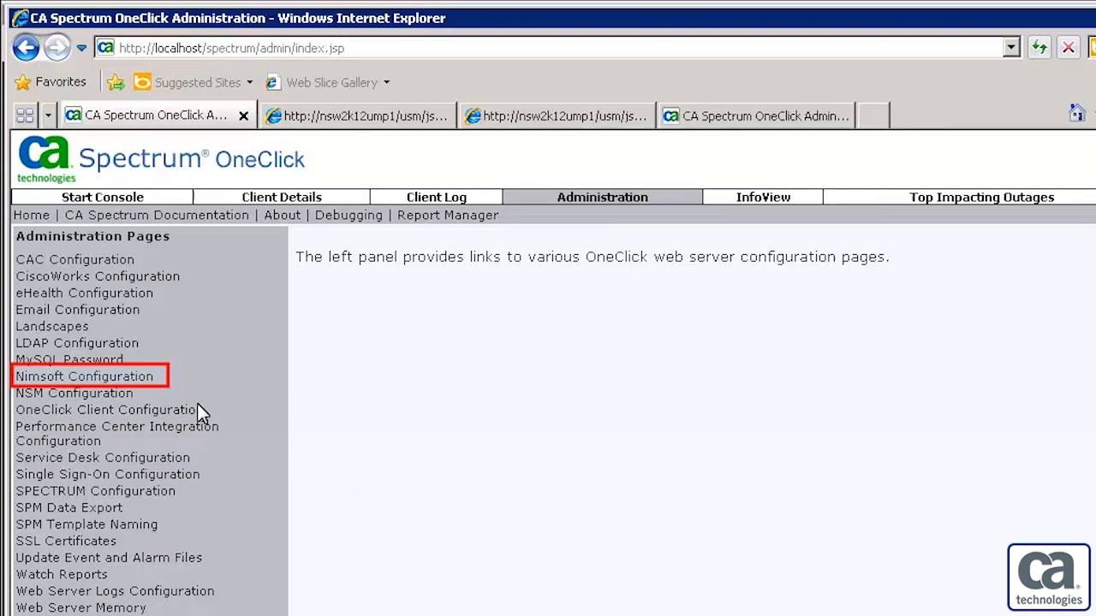
Step: Open the Nimsoft Configuration page from the Administration Pages panel
click(84, 376)
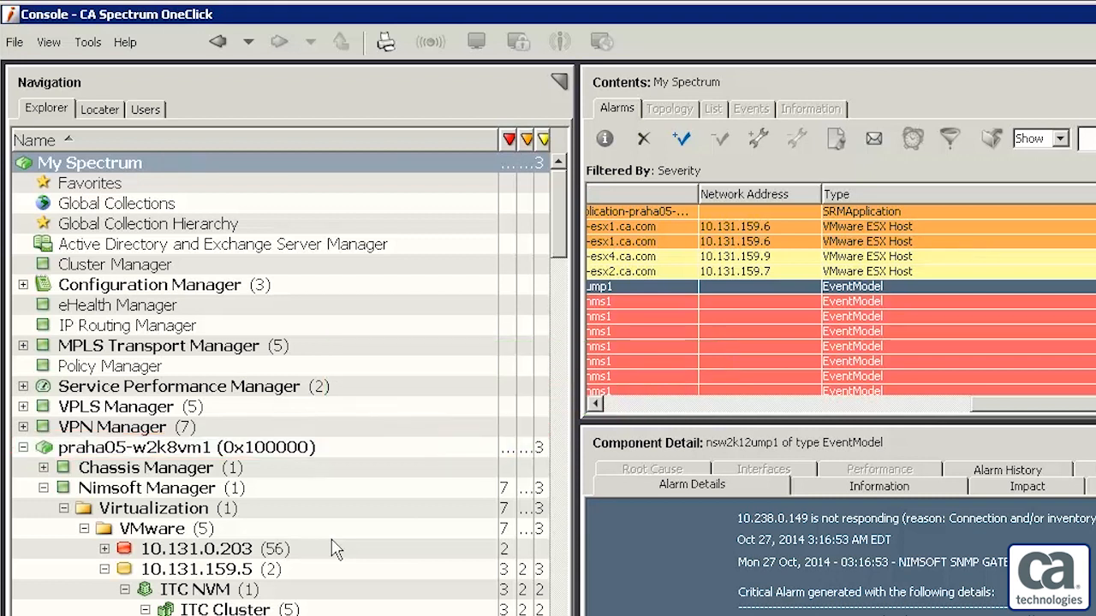
Step: Expand Virtualization > VMware and show the Nimsoft Manager's details
click(147, 486)
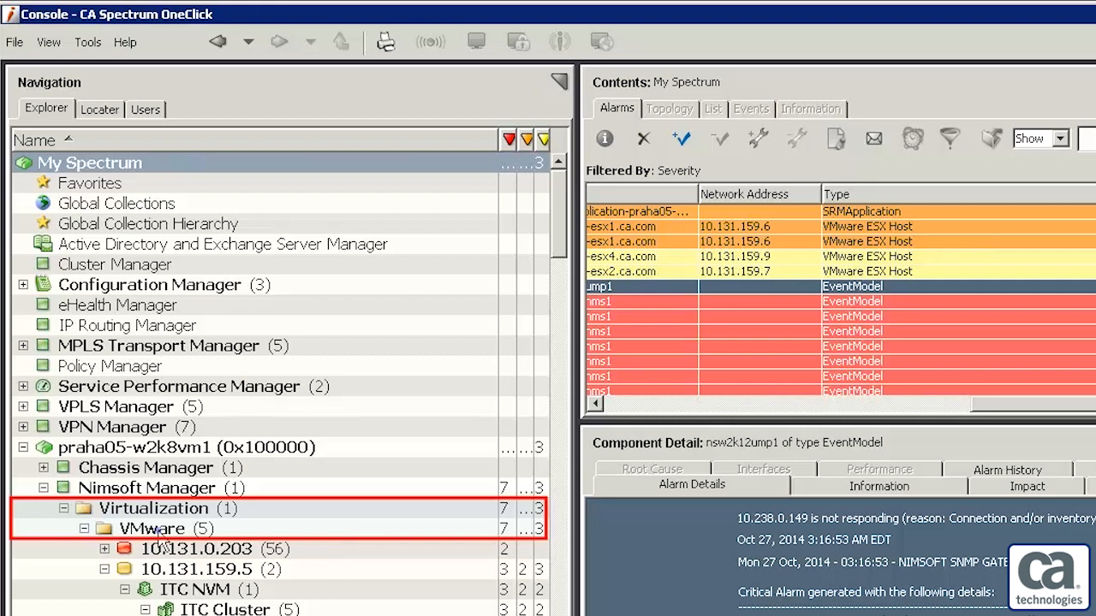
click(145, 486)
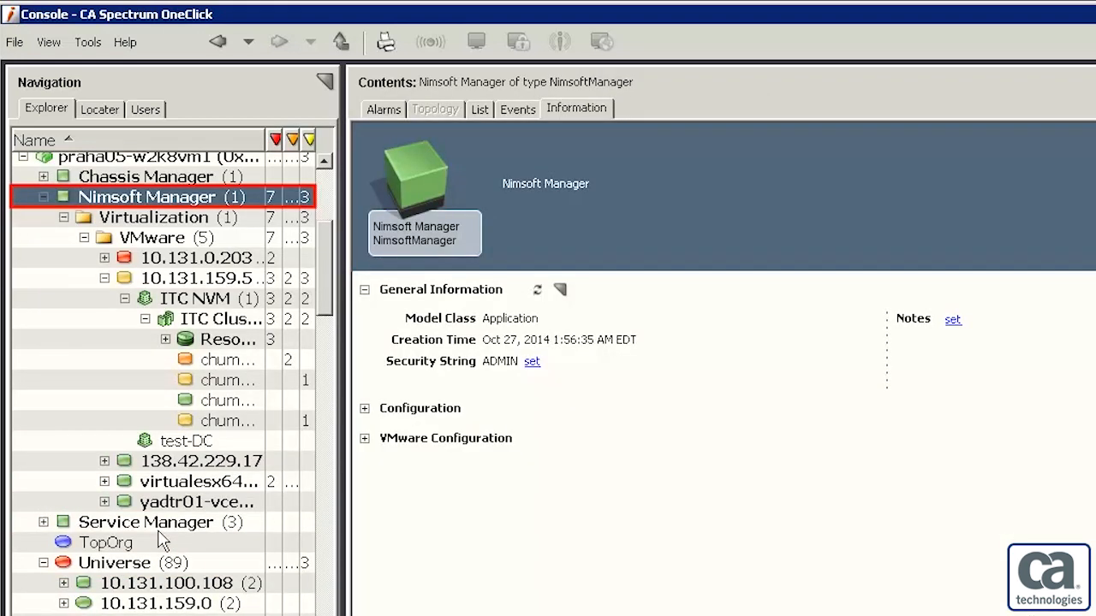
Step: Show the Nimsoft Manager's Information with Configuration and VMware Configuration expanded, migration status ready
click(576, 108)
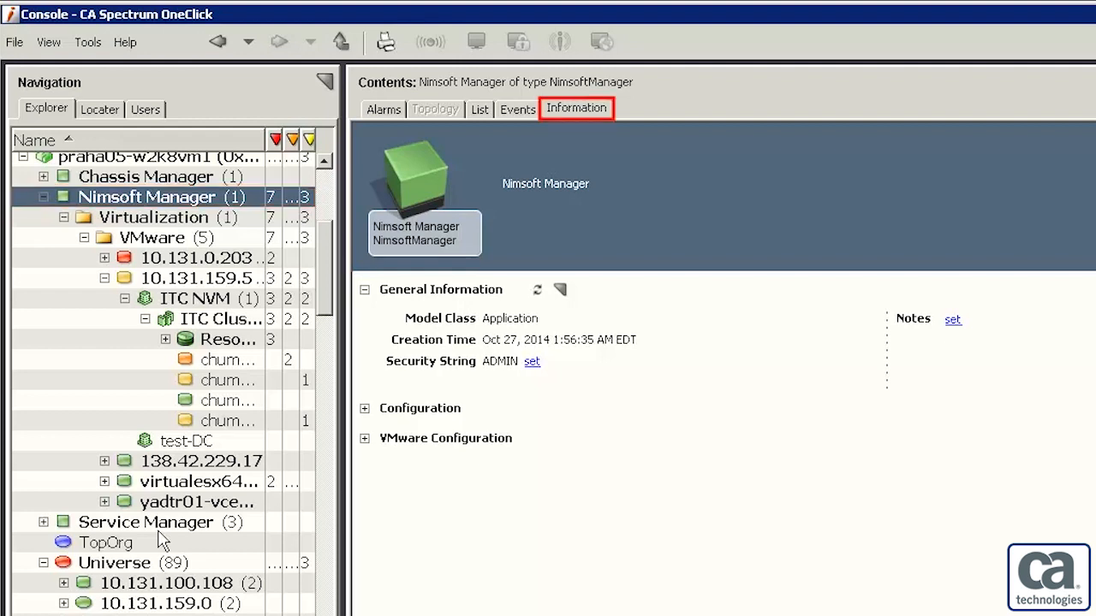
click(419, 408)
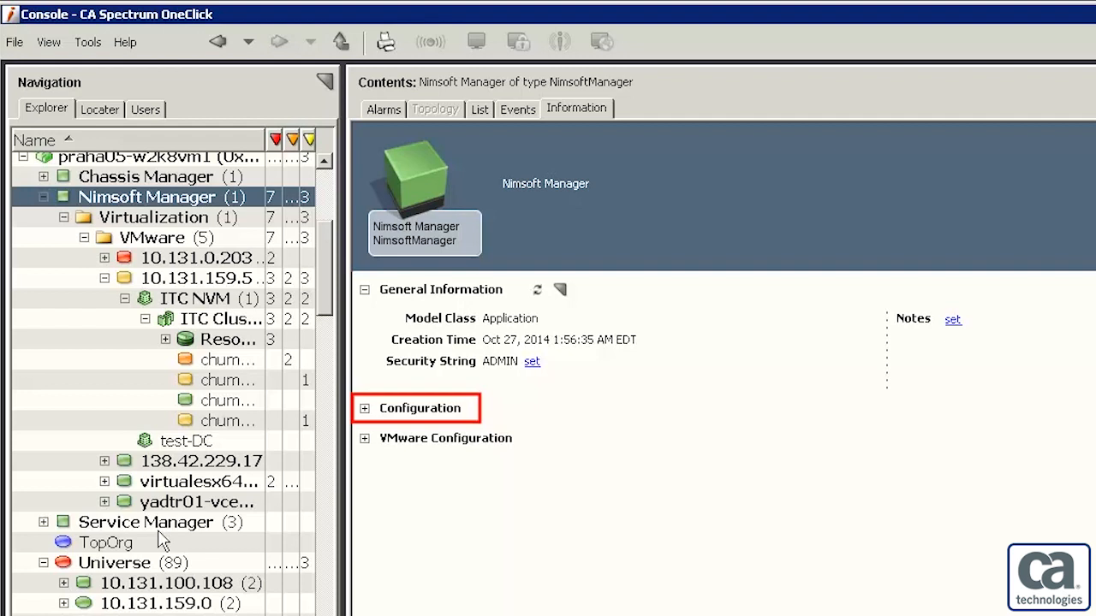
click(364, 408)
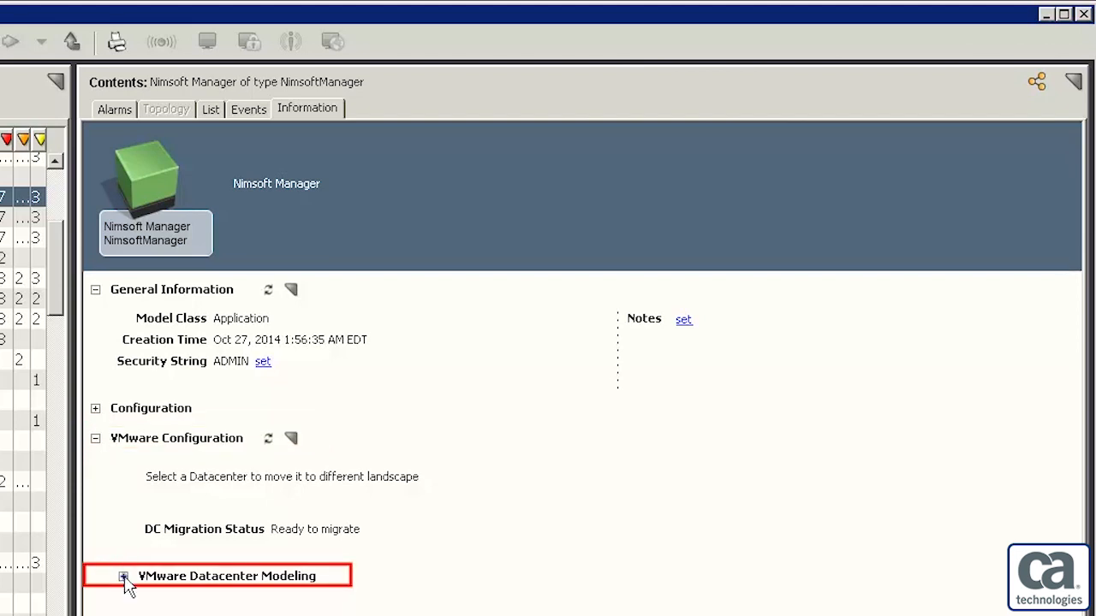
Step: Move the test-DC datacenter to the corona-sol11z1 landscape and confirm
click(124, 575)
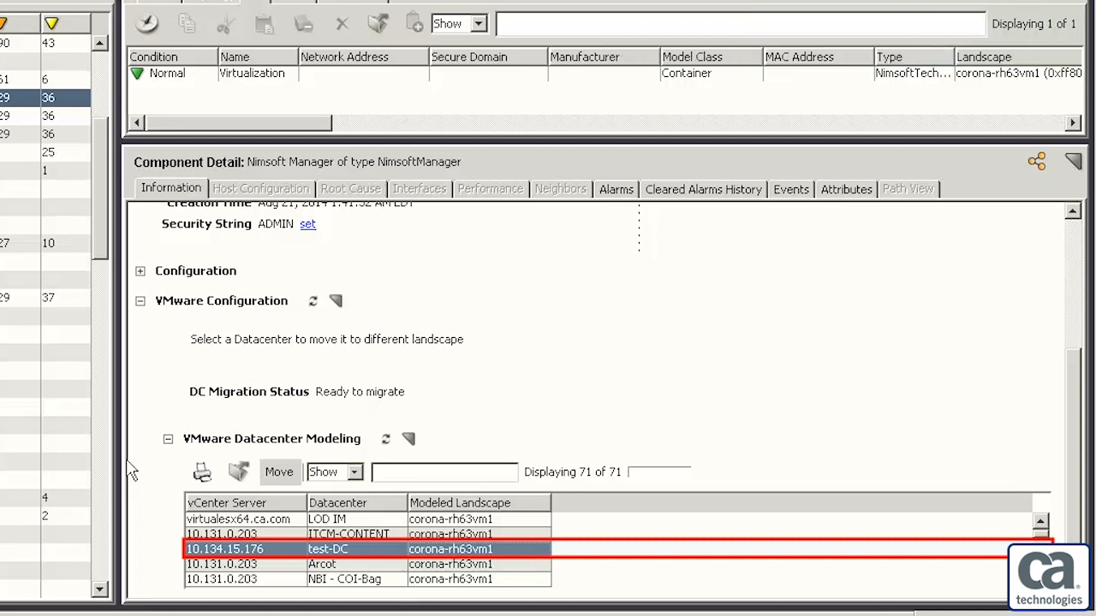
click(277, 473)
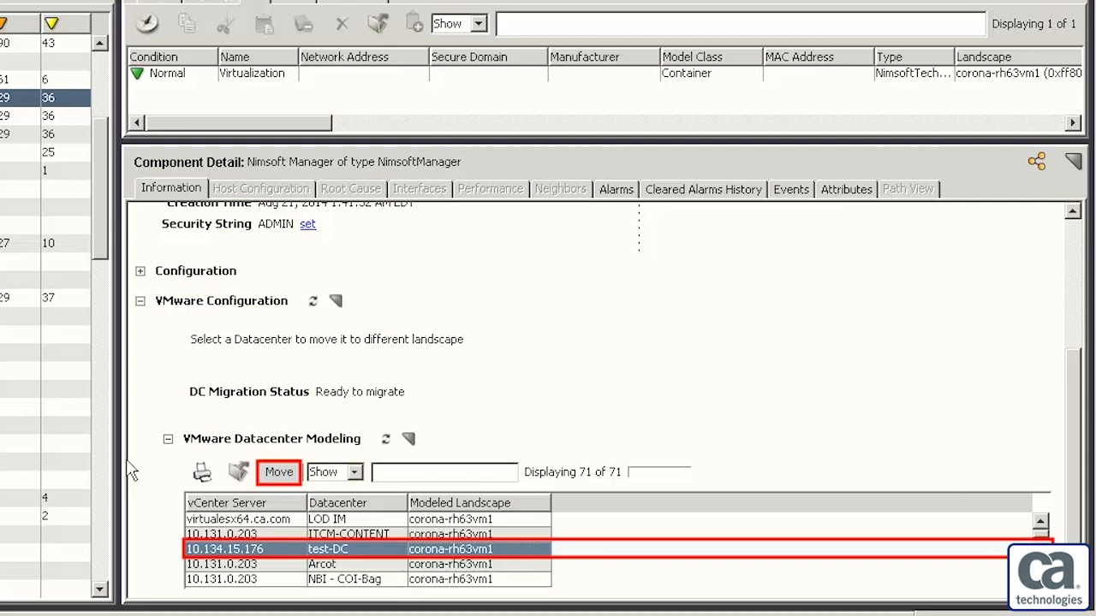
click(277, 473)
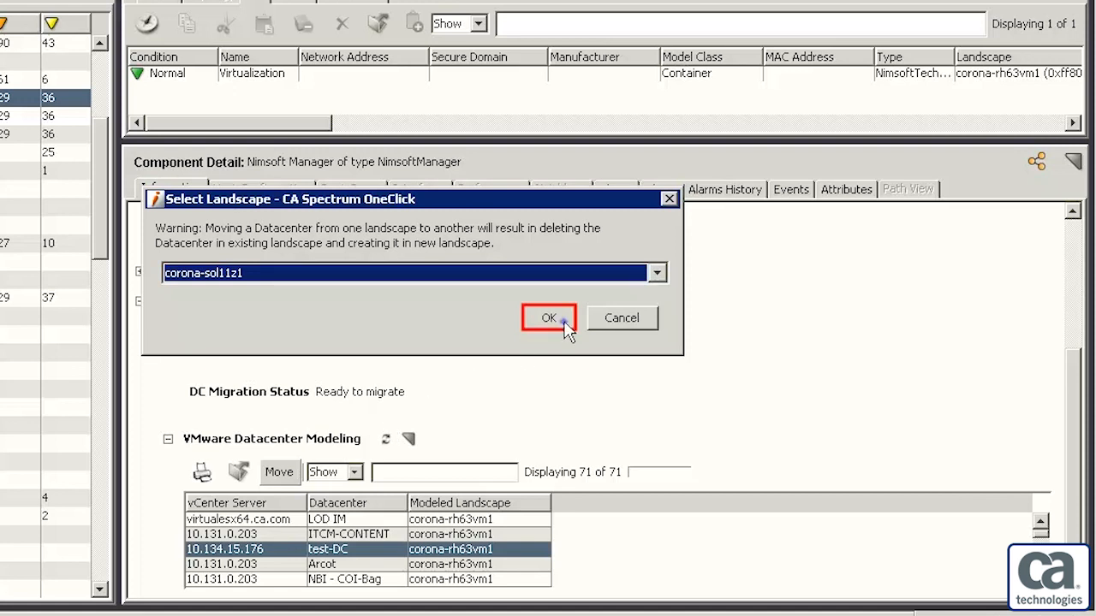
click(548, 317)
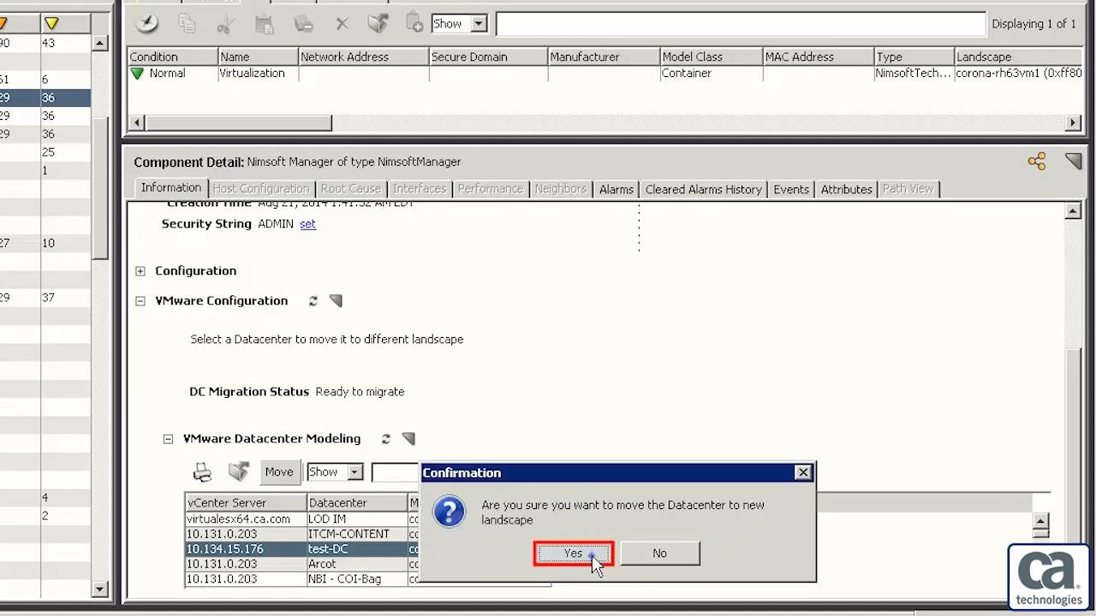
click(572, 553)
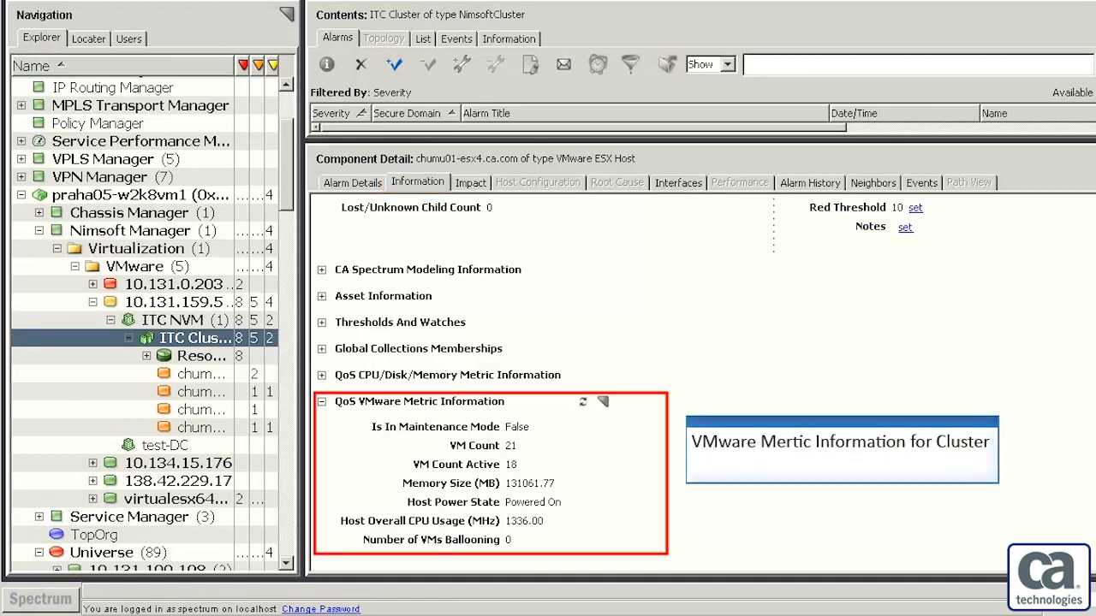
Step: View QoS VMware metrics for ITC Cluster, its Resources pool and host chumu01-esx1.ca.com
click(202, 358)
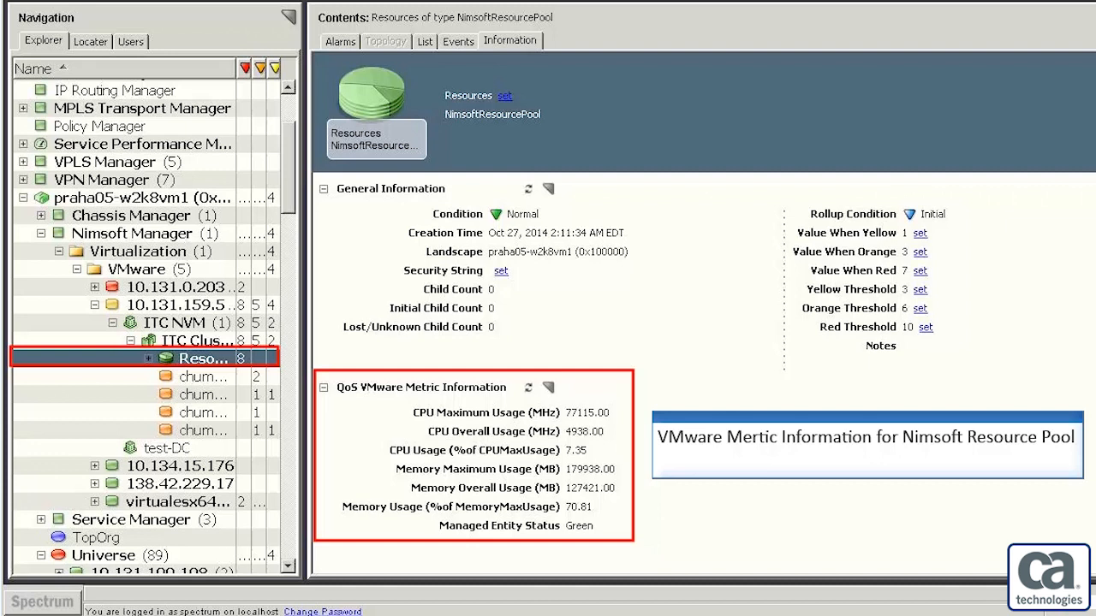
click(158, 294)
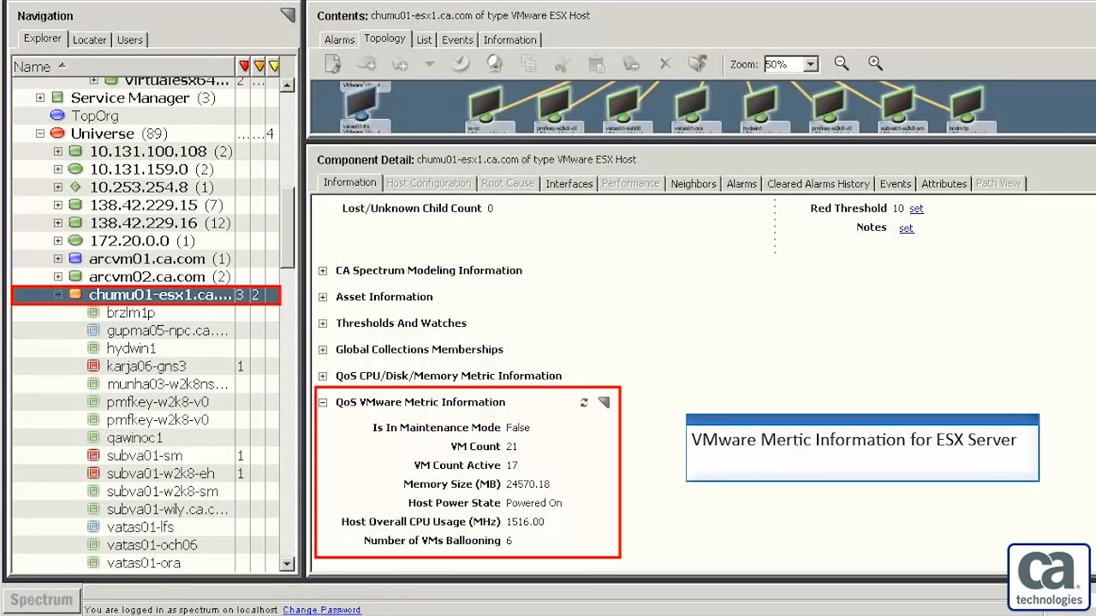
click(130, 312)
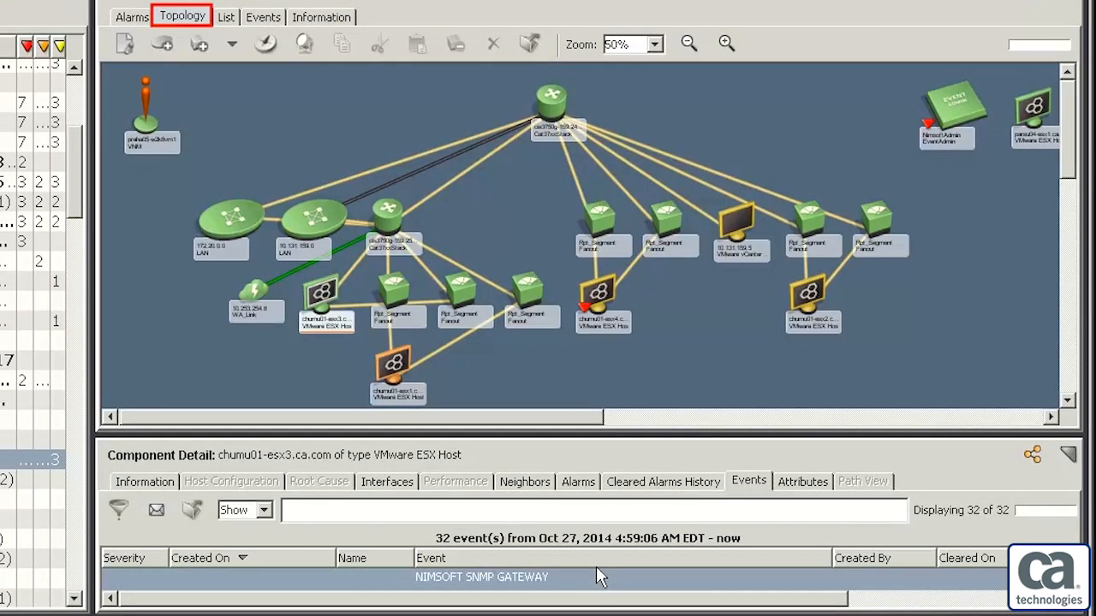
Step: Switch to the Topology map and select the chumu01-esx1 ESX host node
click(394, 294)
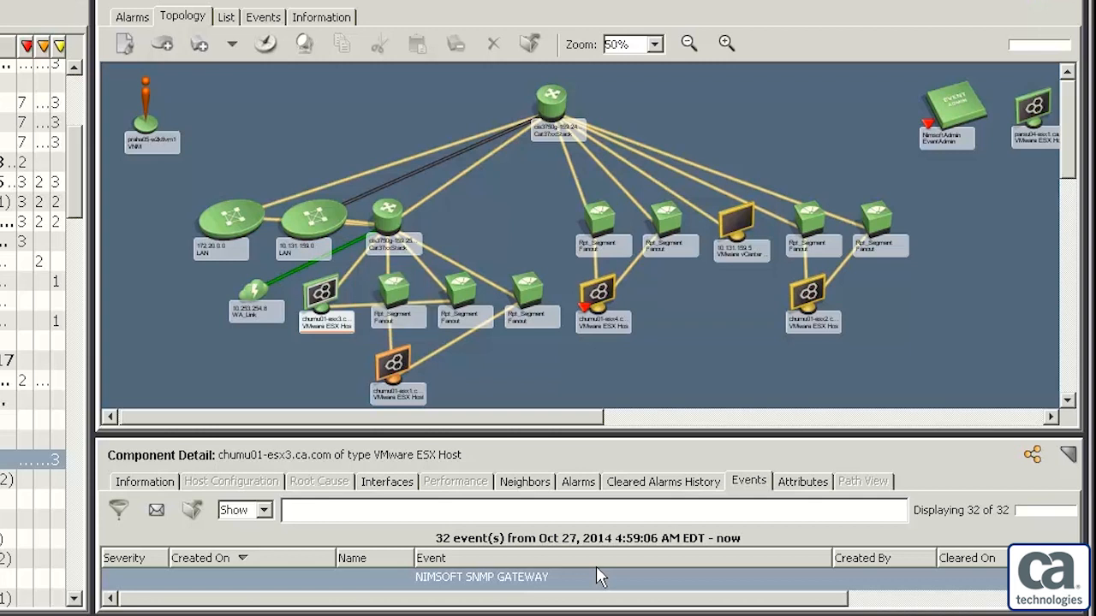
click(397, 373)
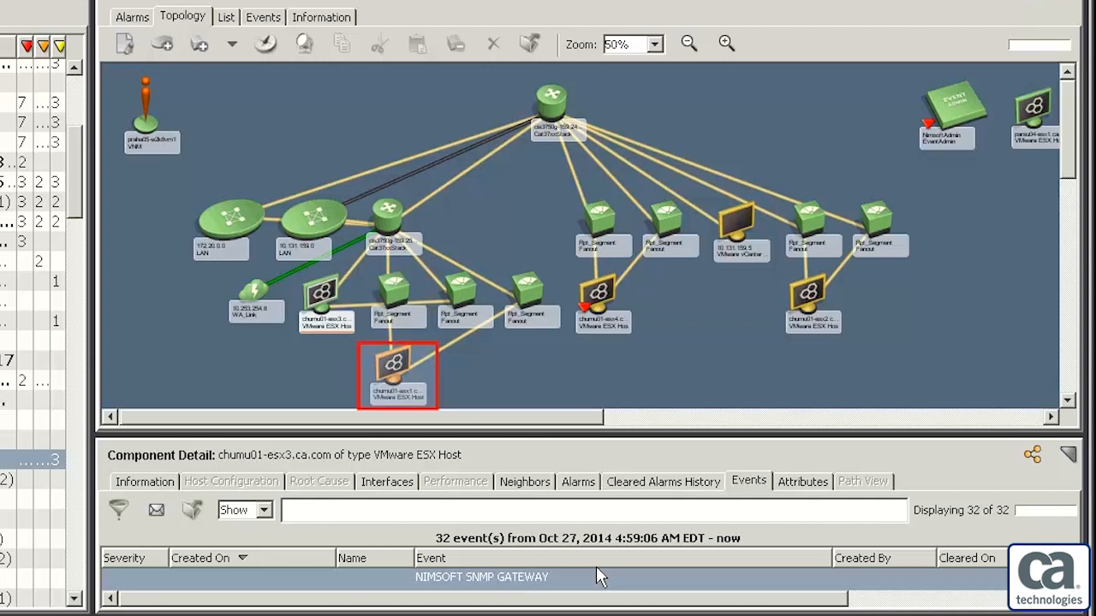
mouse_move(482, 462)
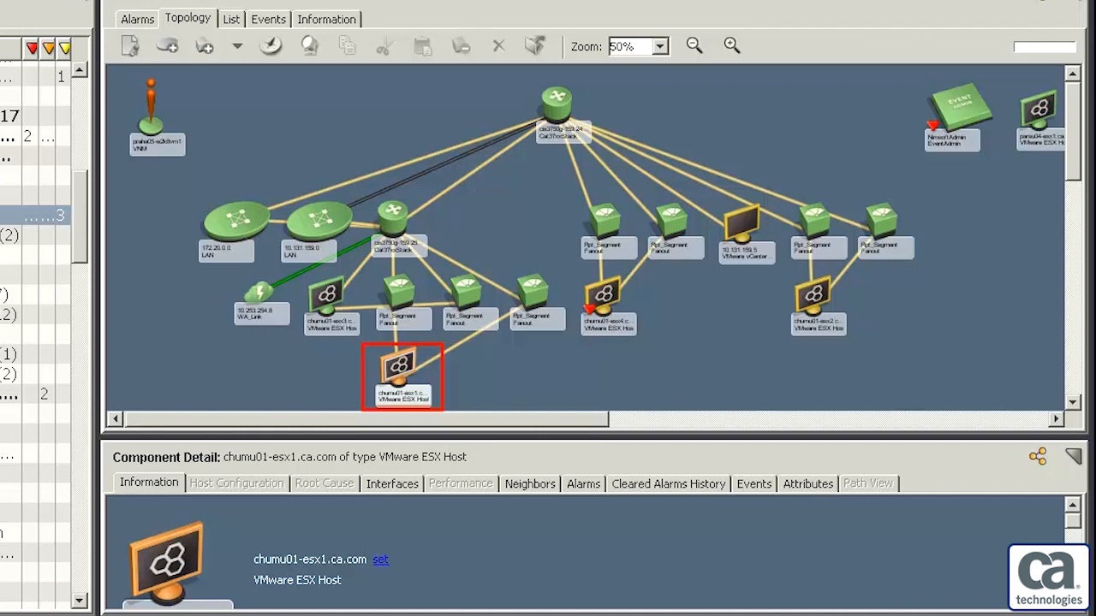
Step: Launch the Nimsoft UMP View for the ESX host from its context menu
right_click(394, 304)
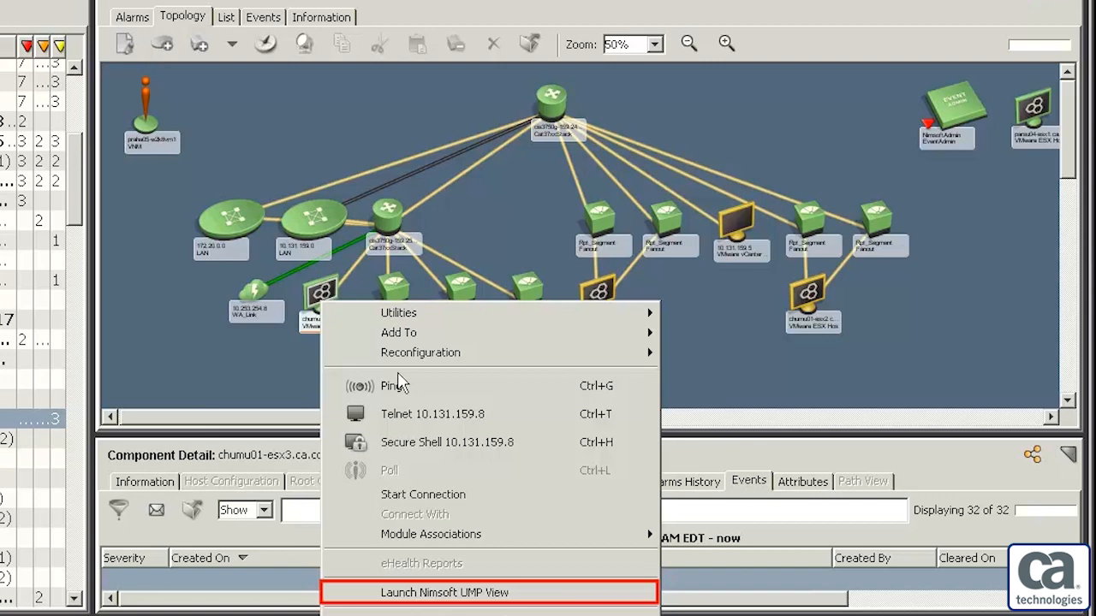
click(445, 593)
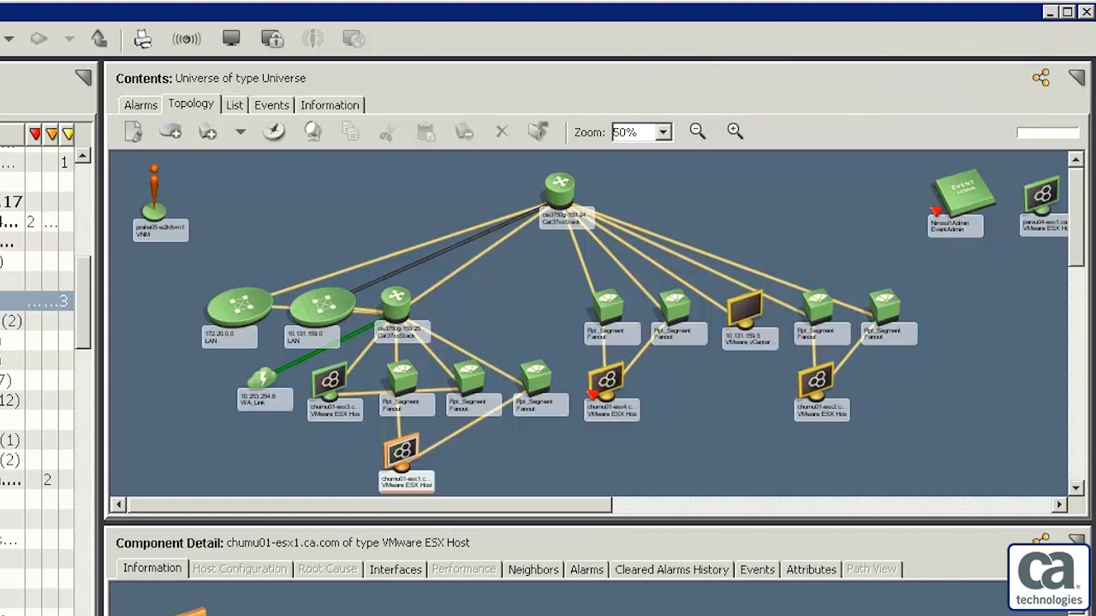
Step: Select chumu01-esx1.ca.com and list its two Major alarms in Component Detail
click(404, 459)
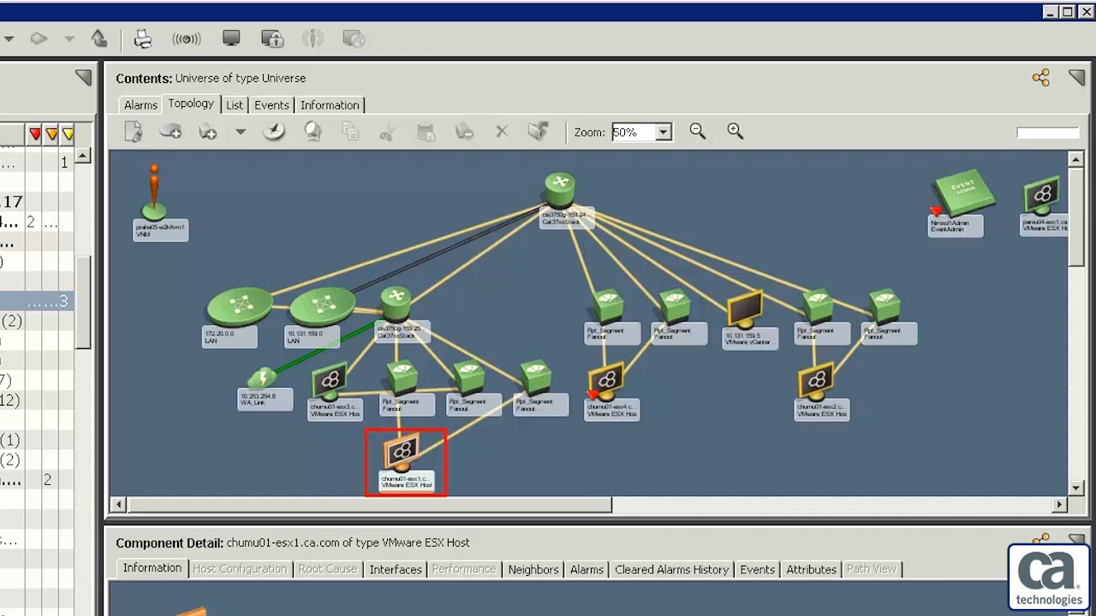
click(586, 341)
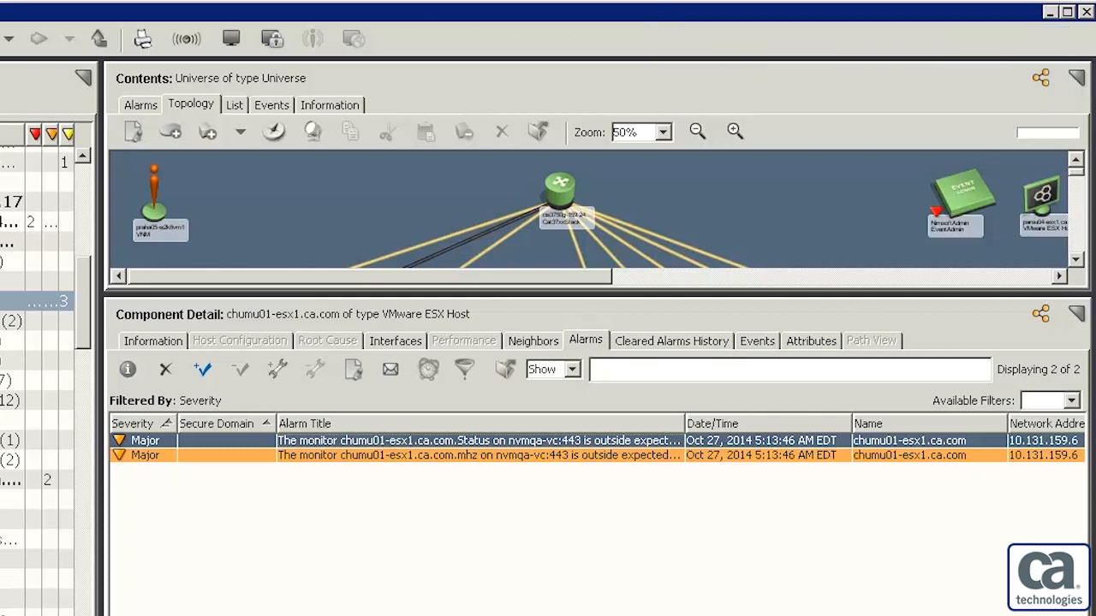
Step: Select one of the host's alarms and view its alarm details
click(126, 370)
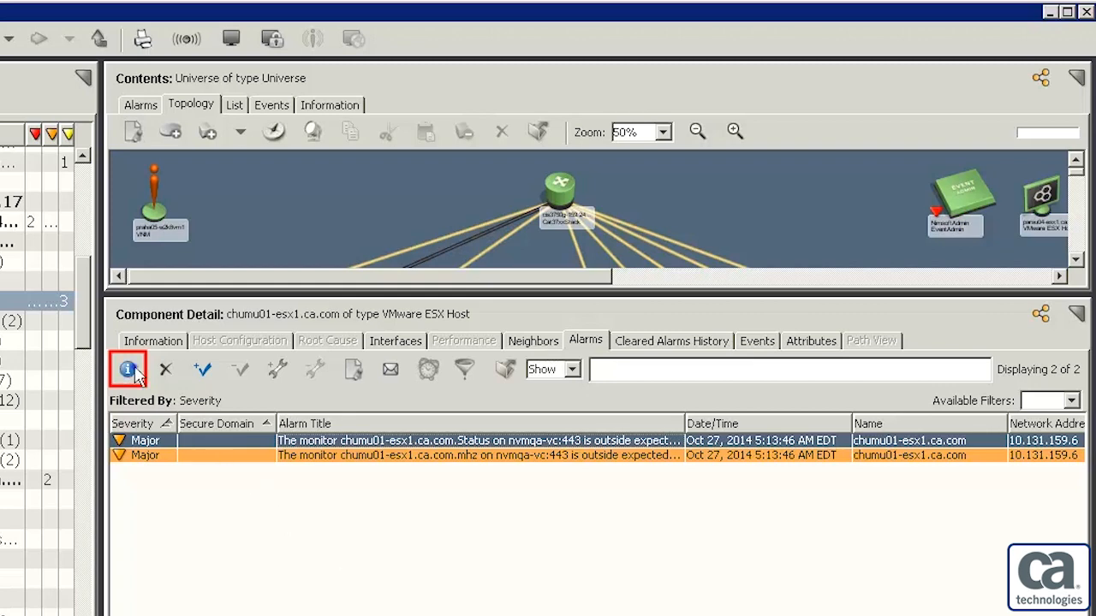
click(126, 370)
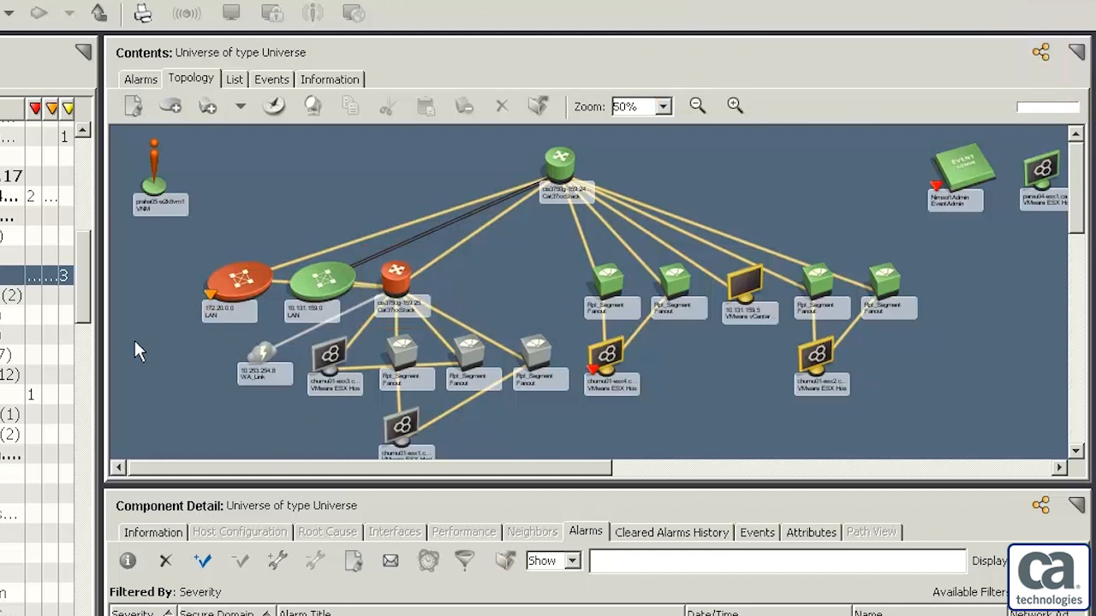
Step: Drill into the ESX host topology, find the root cause and show the CHASSIS DOWN alarm on cis3750g-159.250
click(403, 428)
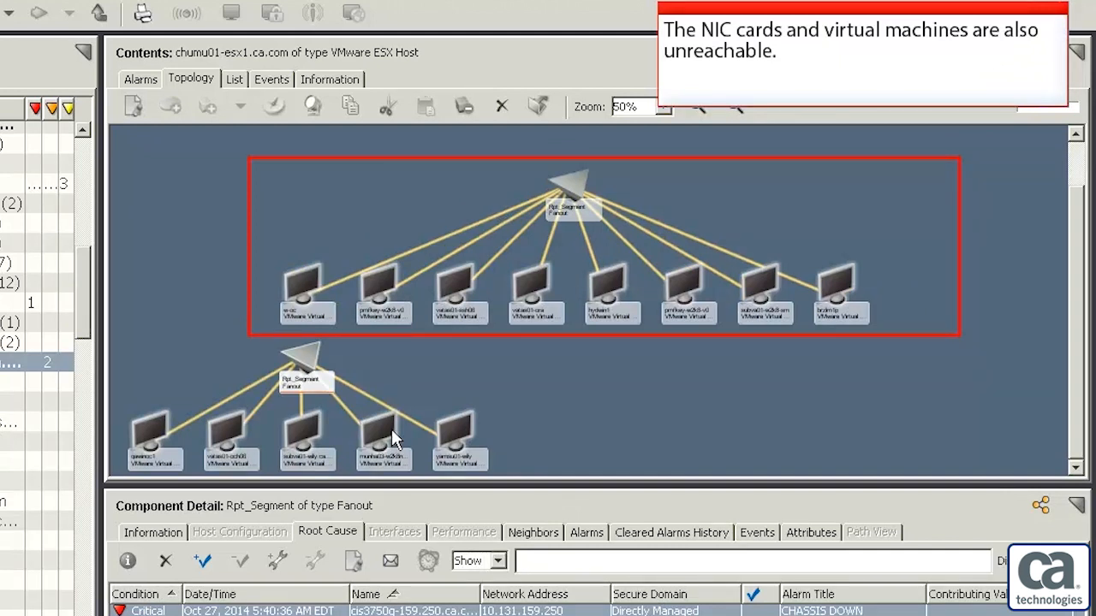
click(327, 531)
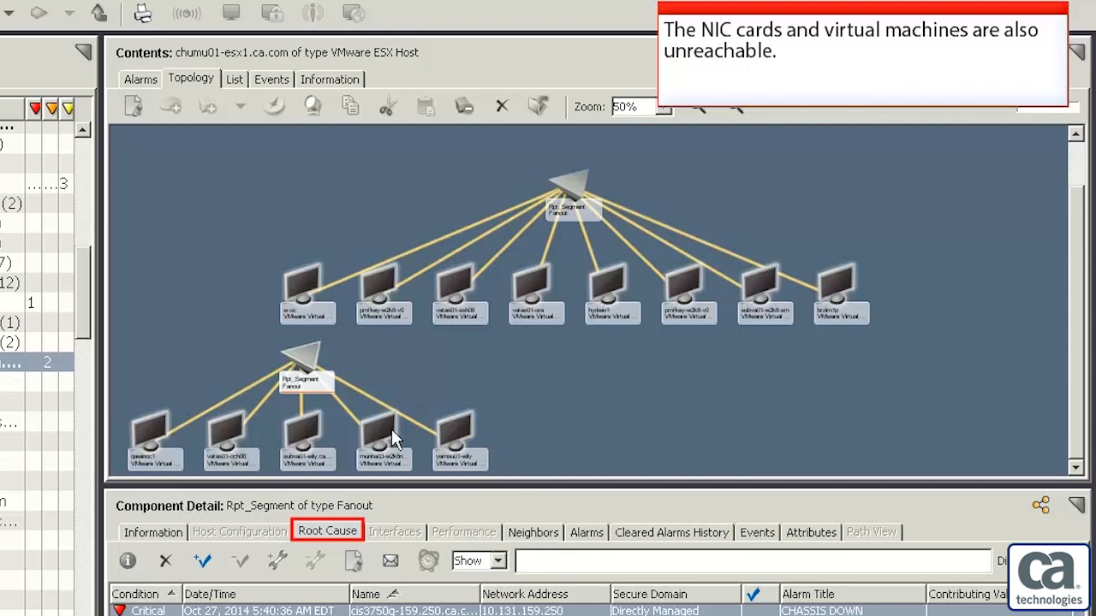
mouse_move(332, 531)
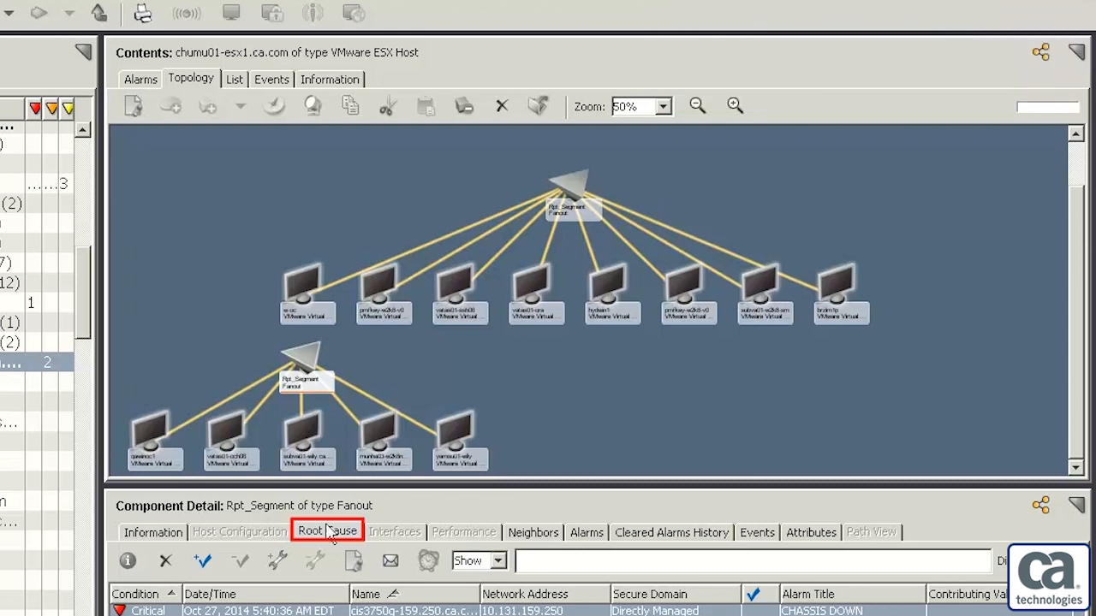
click(327, 531)
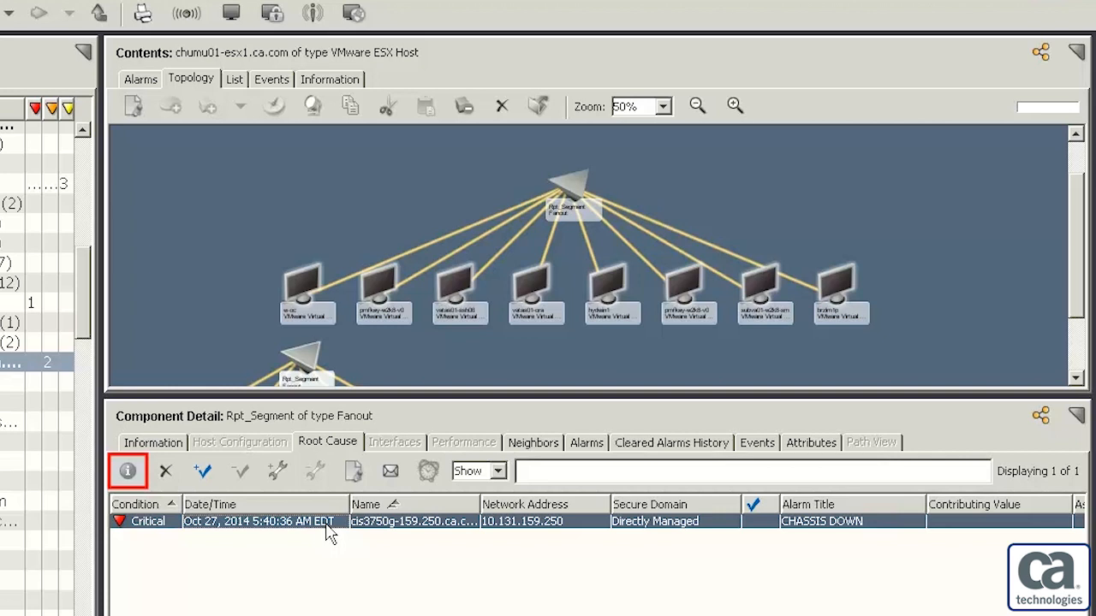
click(127, 471)
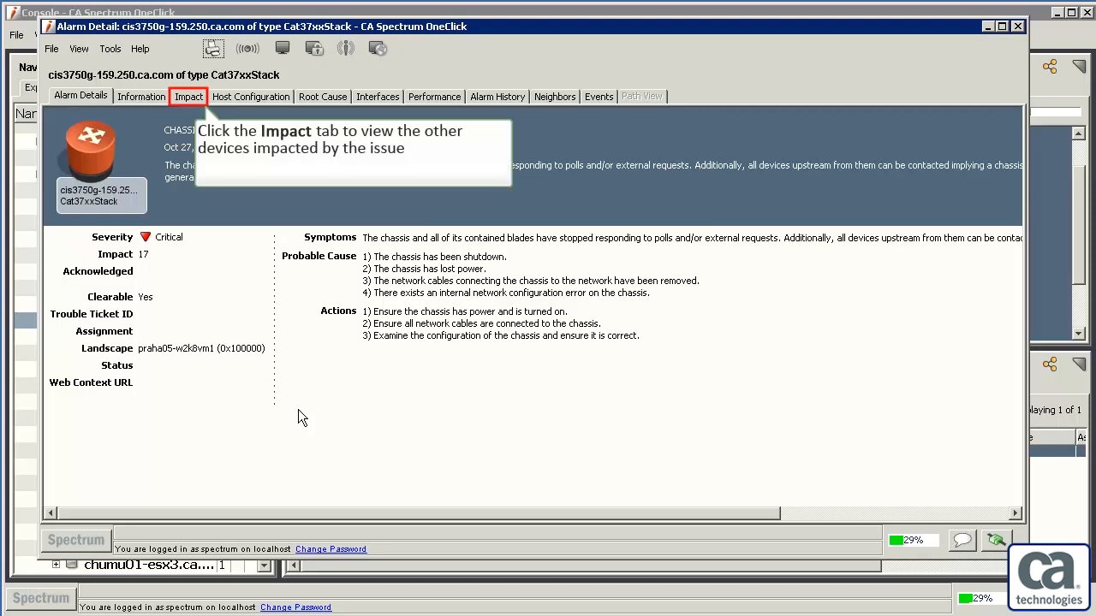
Step: Reveal the three symptom alarms under the Impact view of the CHASSIS DOWN alarm
click(188, 96)
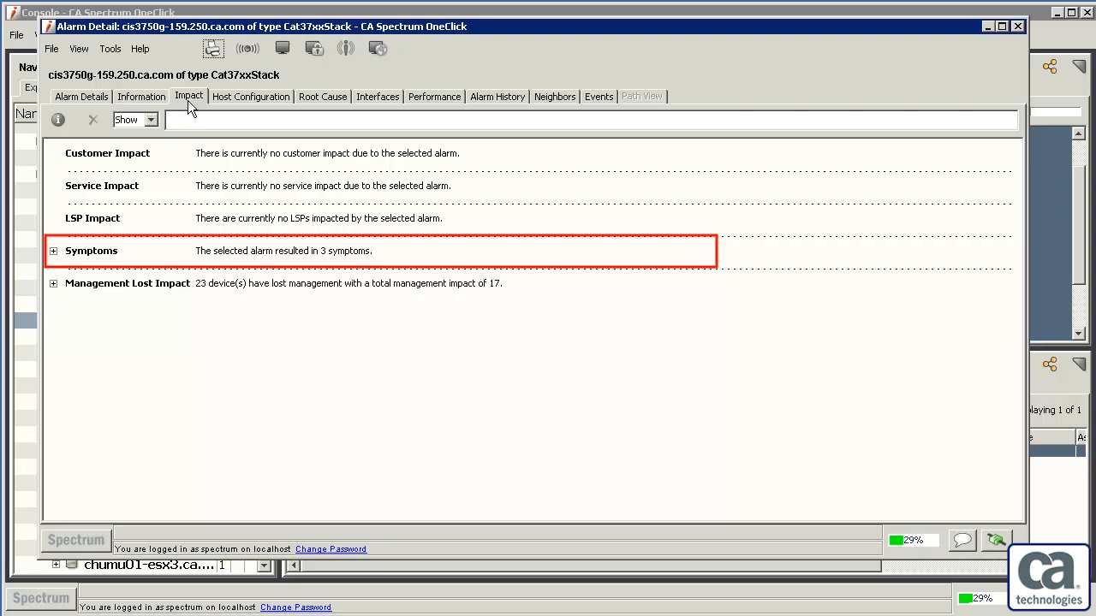
click(52, 250)
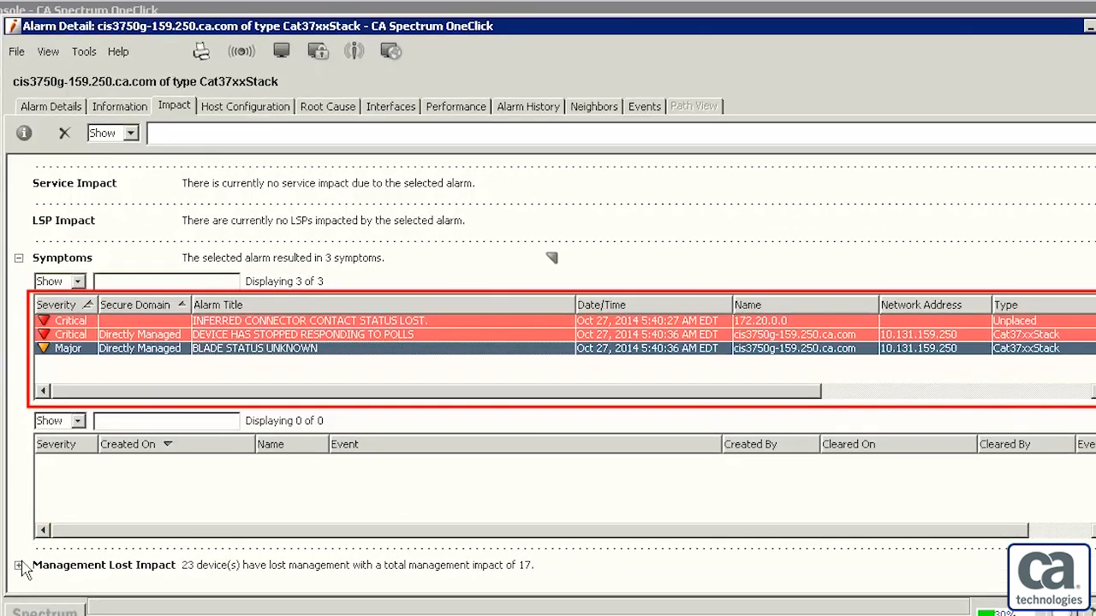
Step: Dismiss the Alarm Detail window to return to the ESX host topology
click(17, 565)
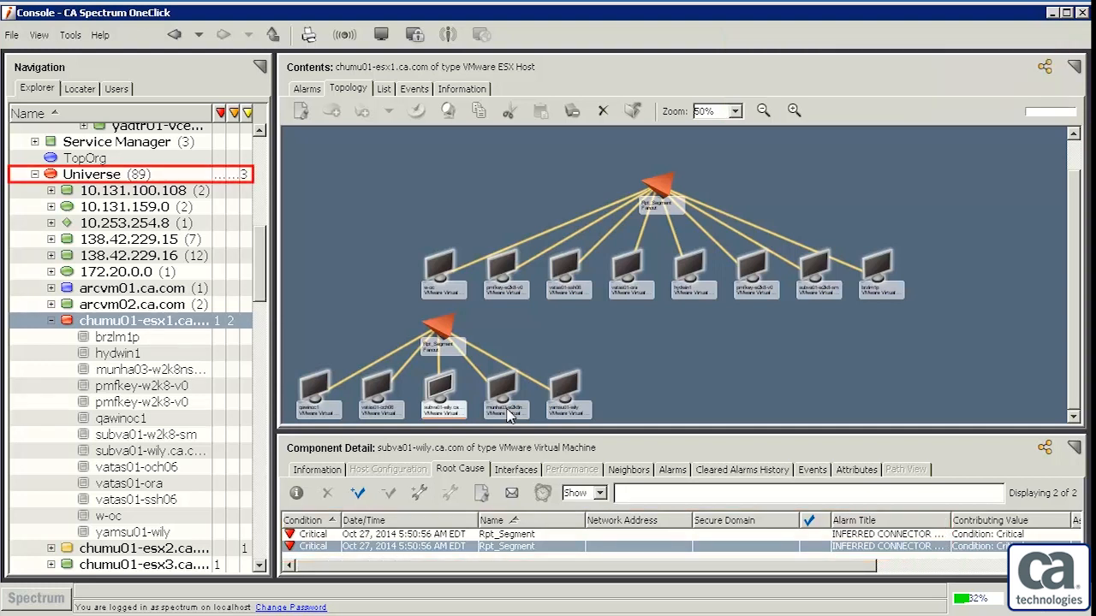
mouse_move(438, 370)
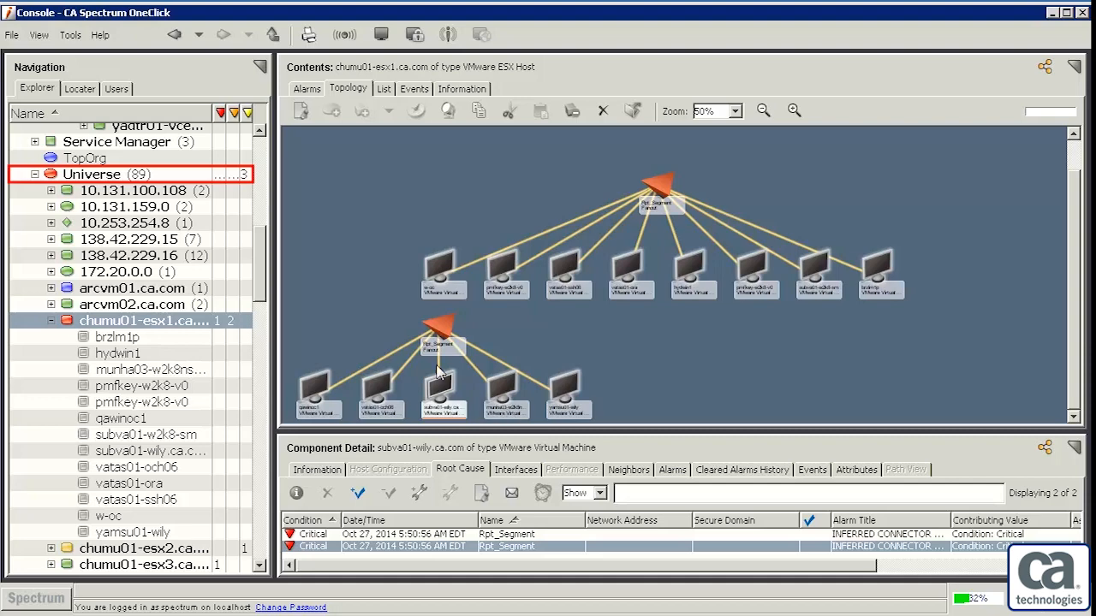
Step: Return to the Universe topology and inspect the host's PHYSICAL HOST DOWN alarm details
click(92, 174)
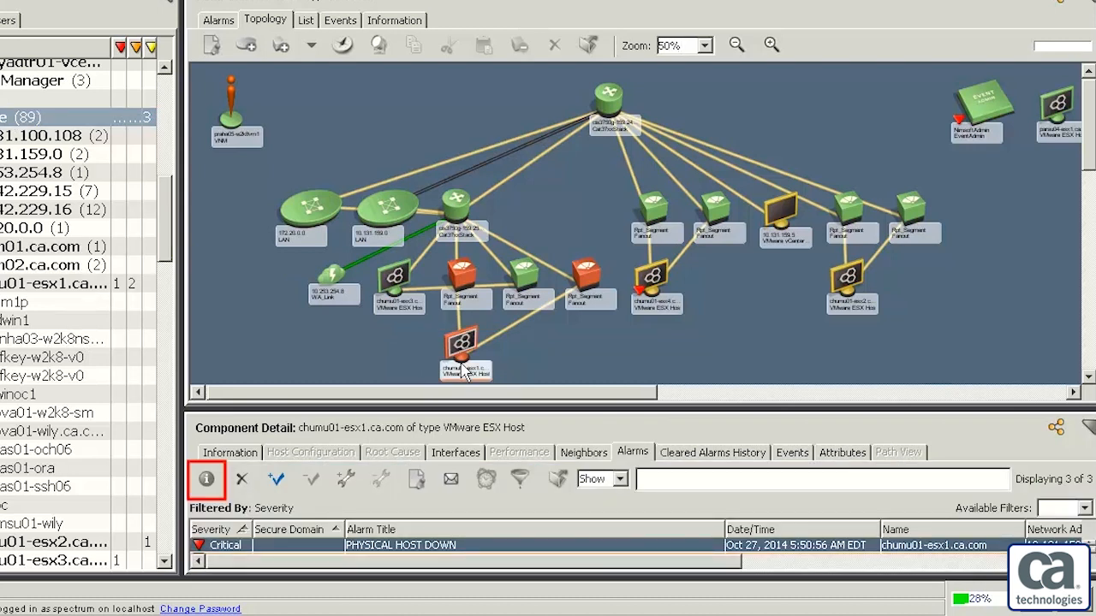
click(205, 480)
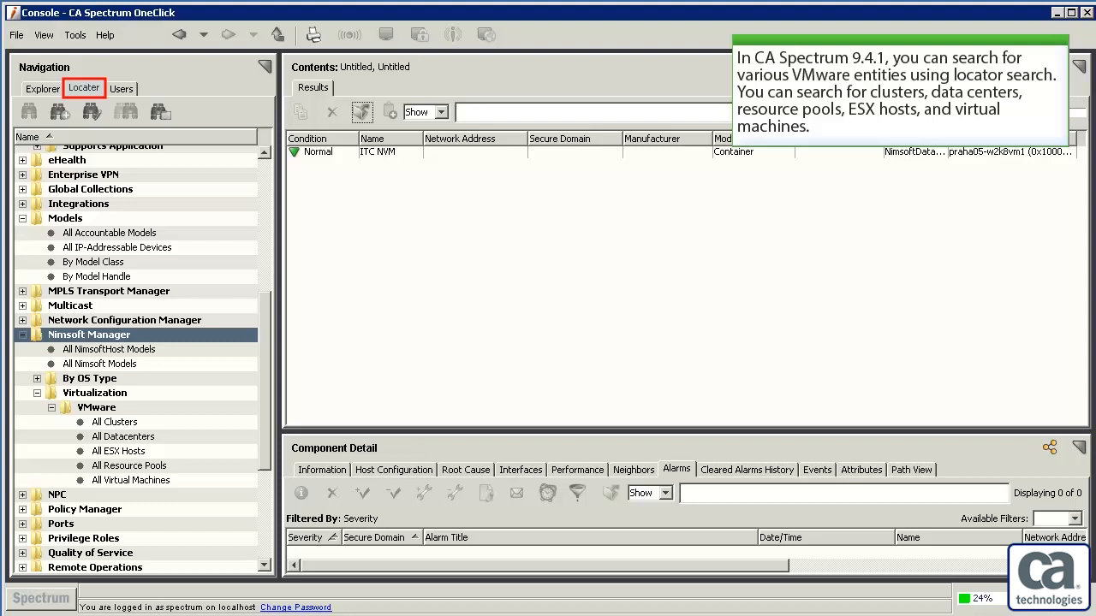
Step: Browse the VMware entity searches under Nimsoft Manager's Virtualization branch
click(84, 88)
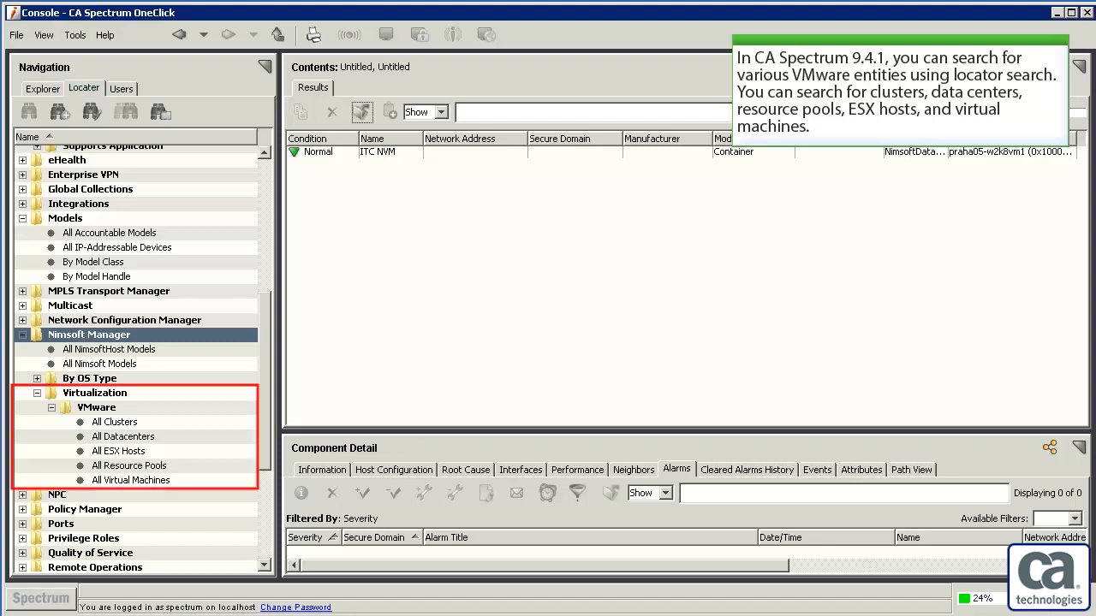
mouse_move(250, 454)
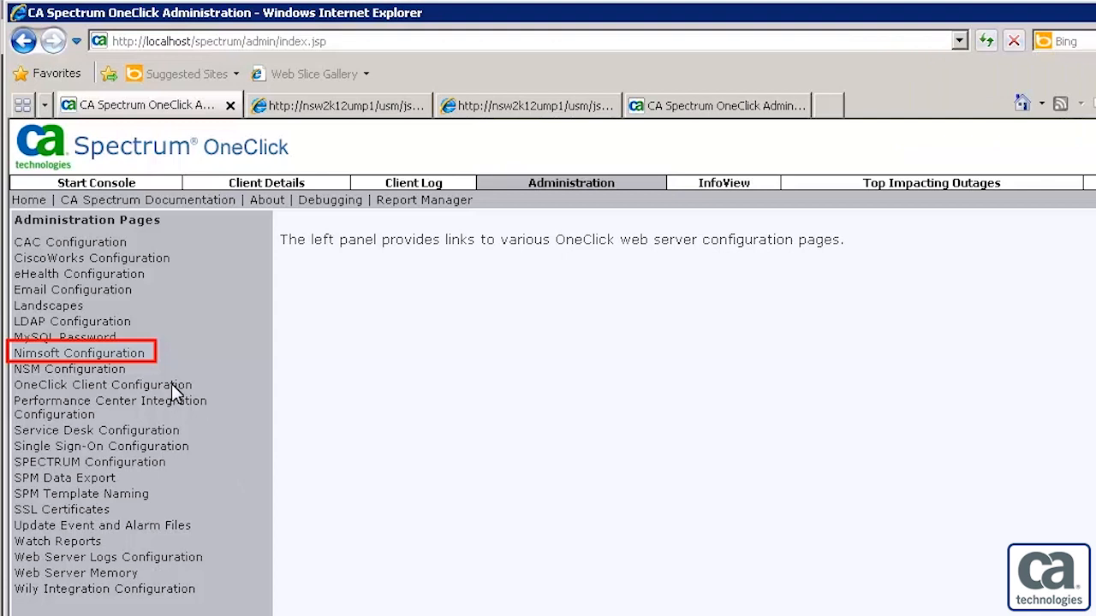
Step: Clear the VMware Management option on the Nimsoft Configuration page
click(79, 353)
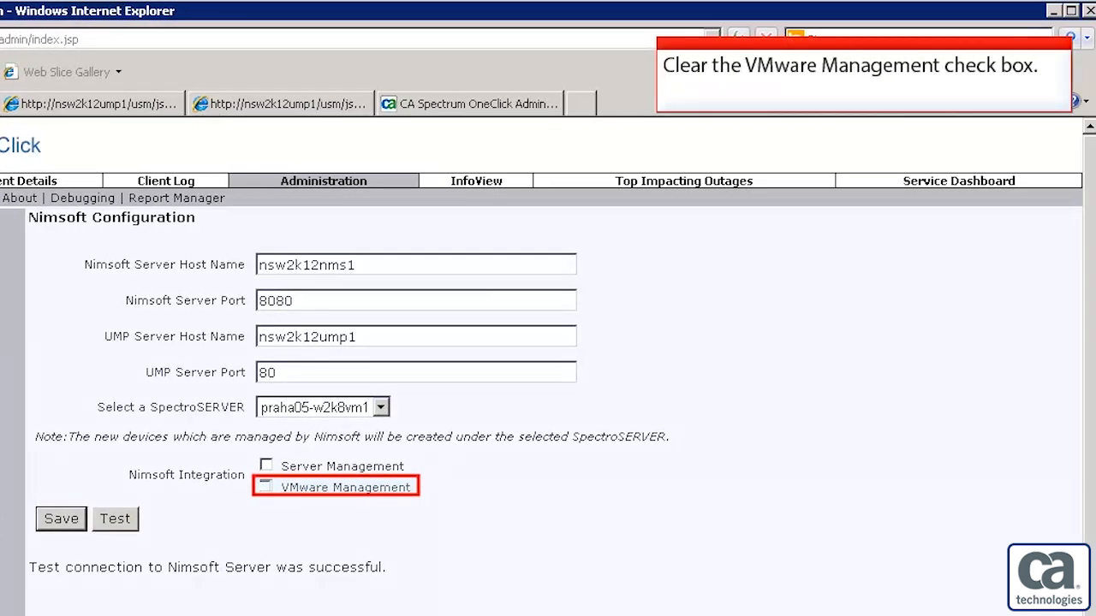
click(265, 486)
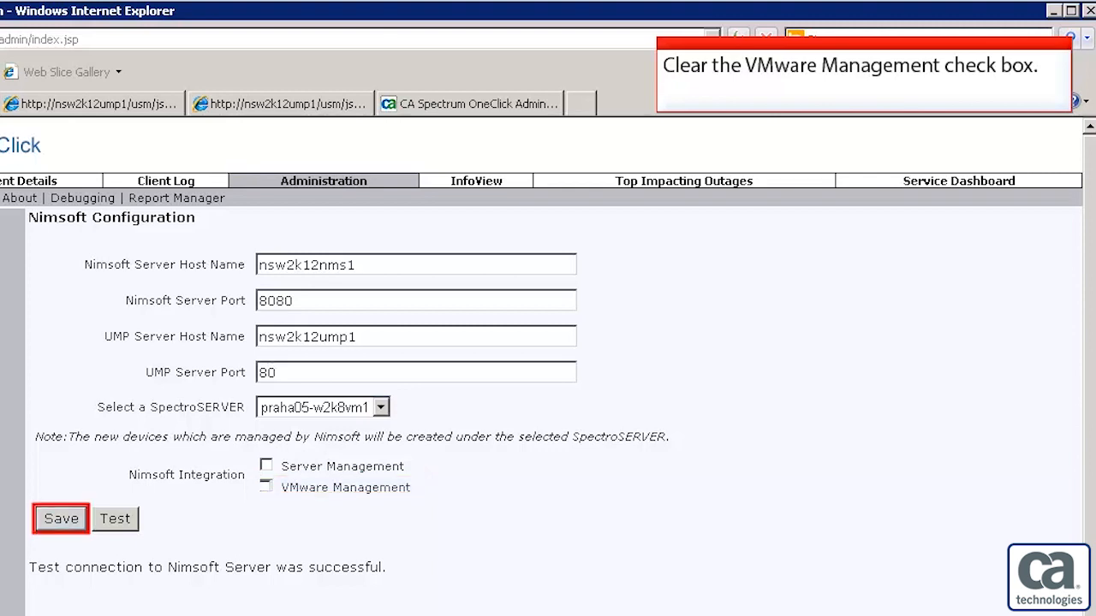